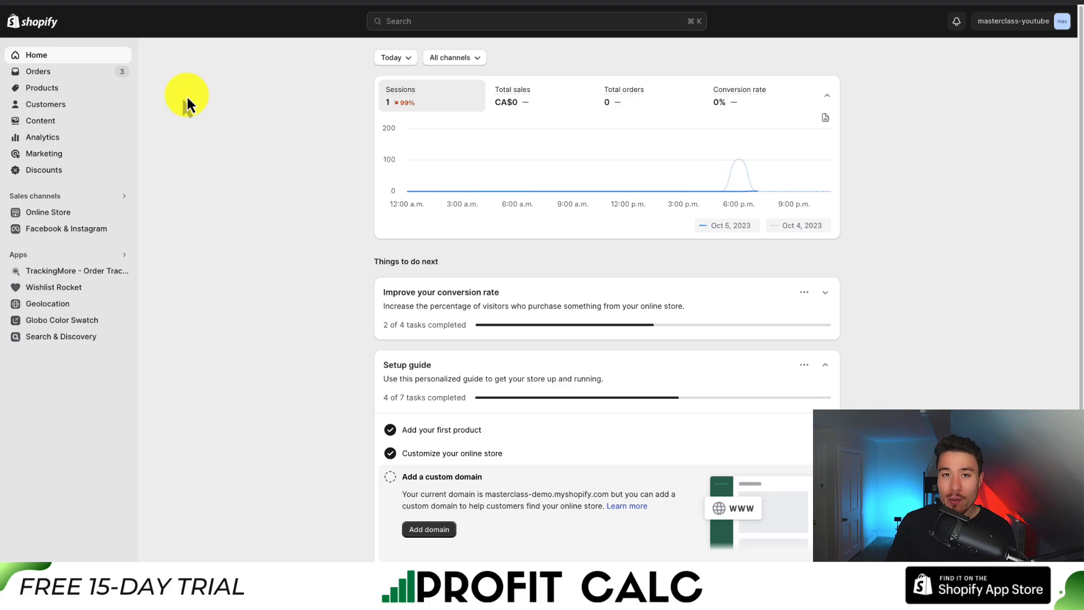
{"action": "mouse_move", "coordinate": [114, 159]}
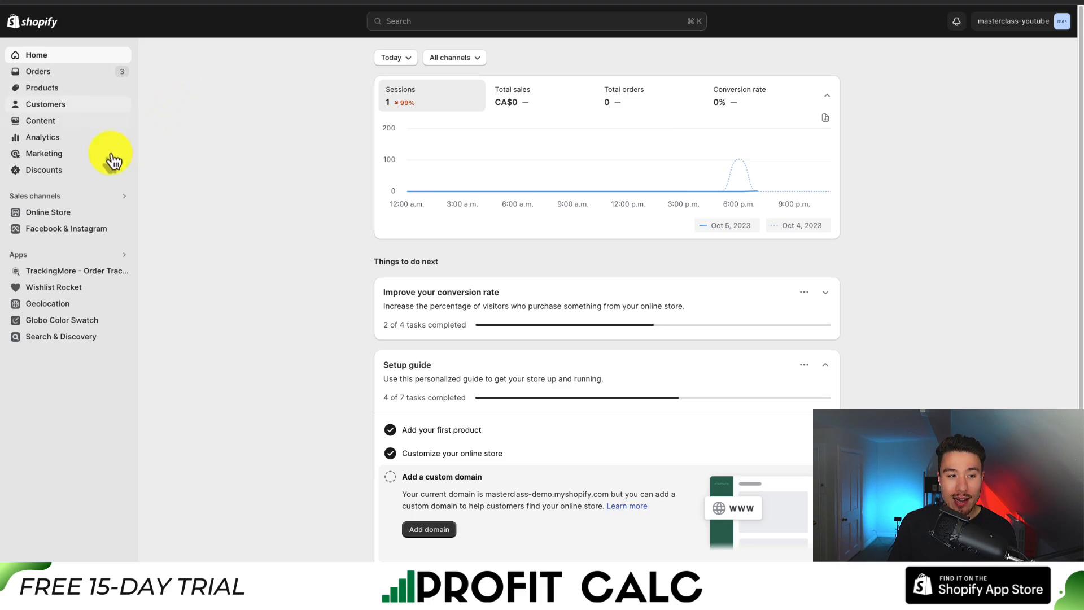
- Open Online Store from the sidebar to reach the Themes page
{"action": "left_click", "coordinate": [47, 212]}
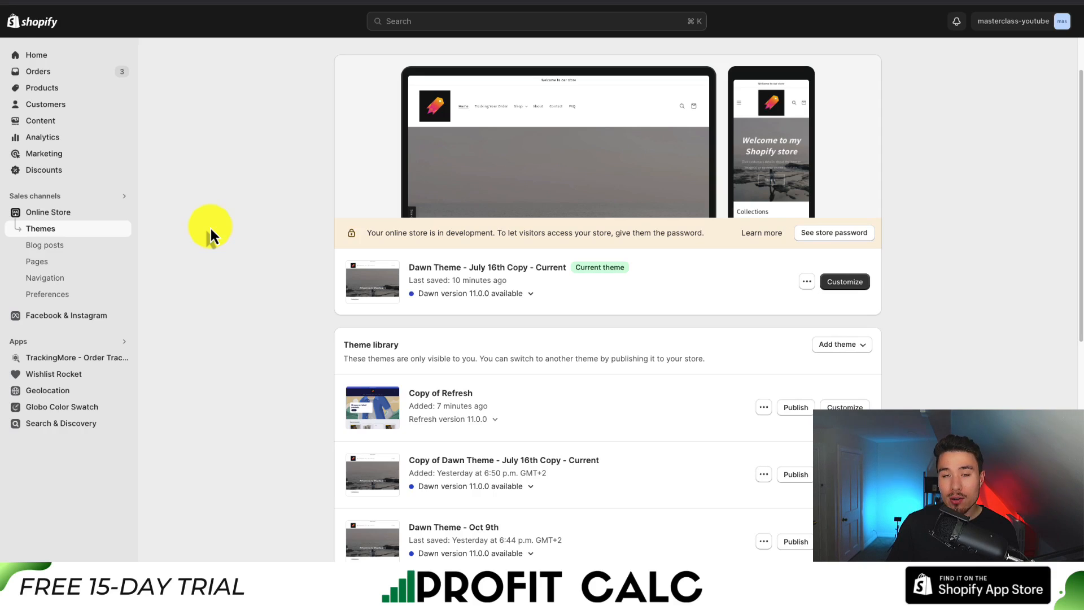
{"action": "mouse_move", "coordinate": [441, 357]}
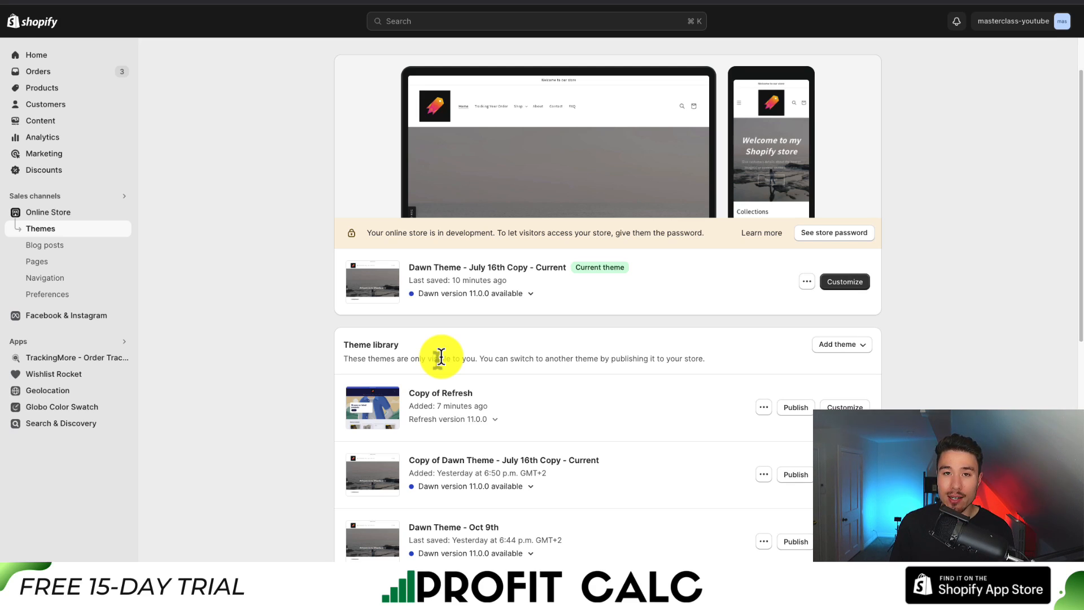
{"action": "mouse_move", "coordinate": [754, 308]}
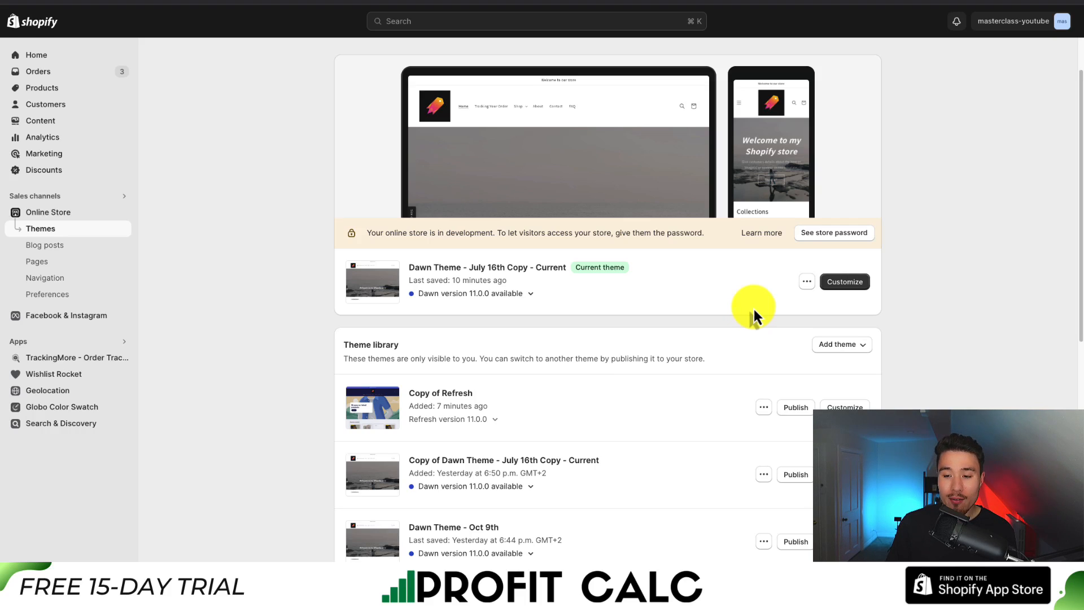
- Duplicate the current Dawn theme as a backup copy
{"action": "left_click", "coordinate": [806, 282]}
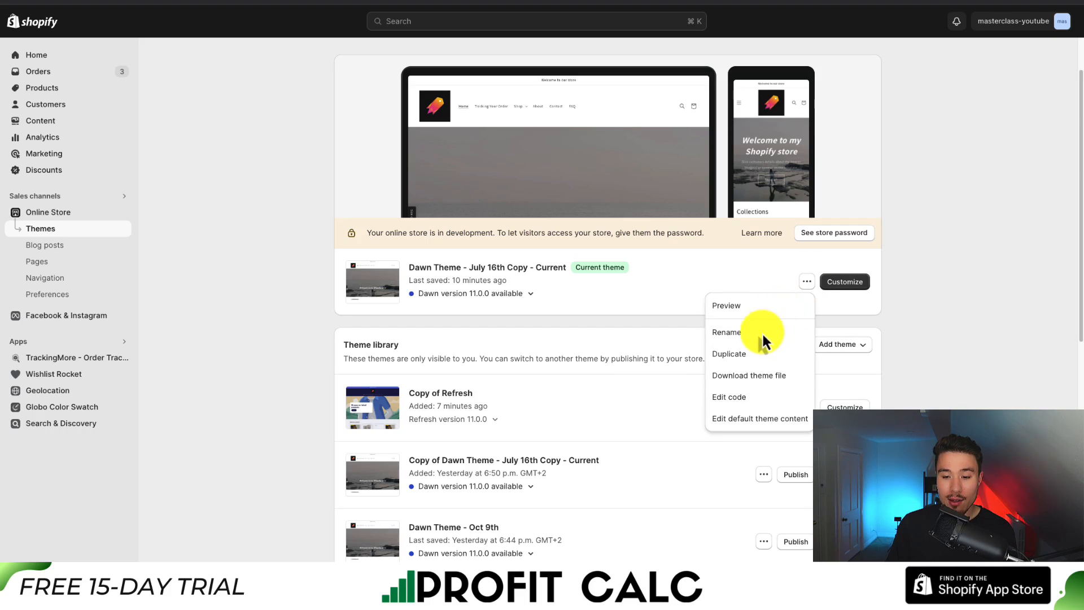
{"action": "left_click", "coordinate": [729, 353]}
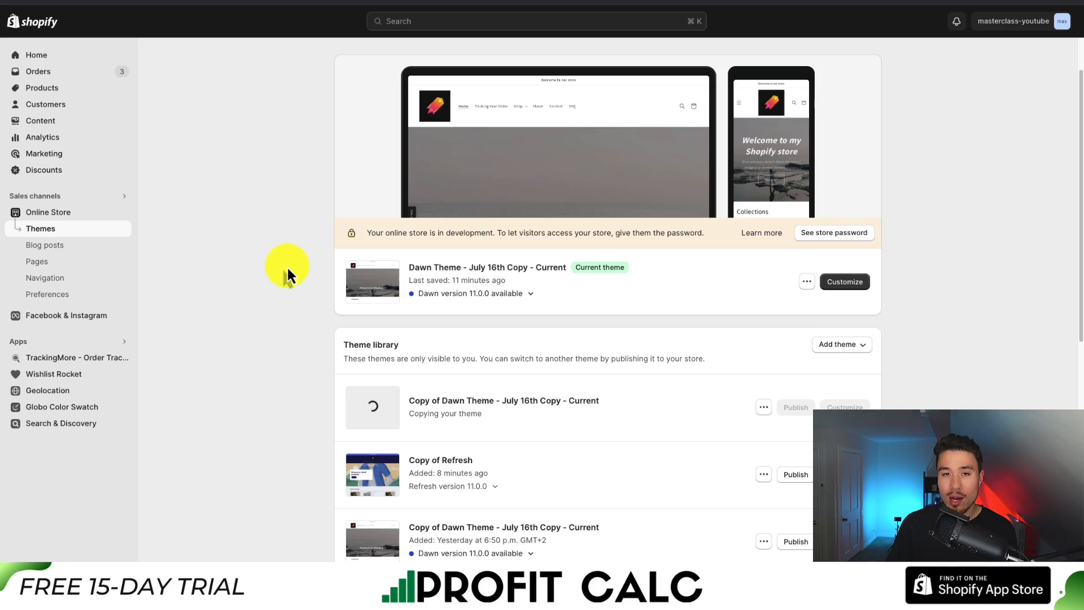
{"action": "mouse_move", "coordinate": [560, 349]}
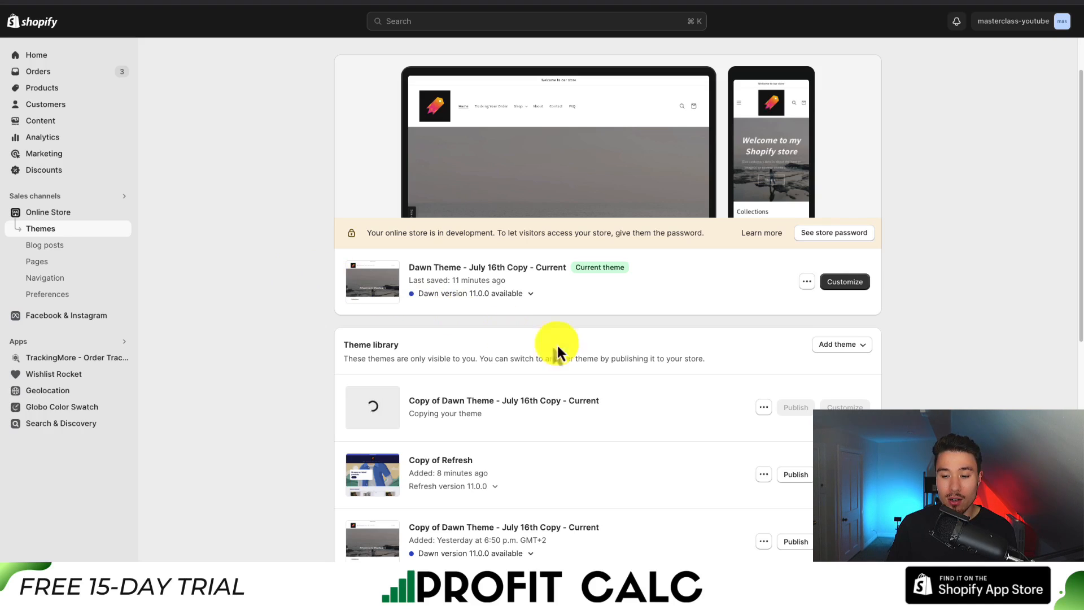
{"action": "left_click", "coordinate": [763, 406]}
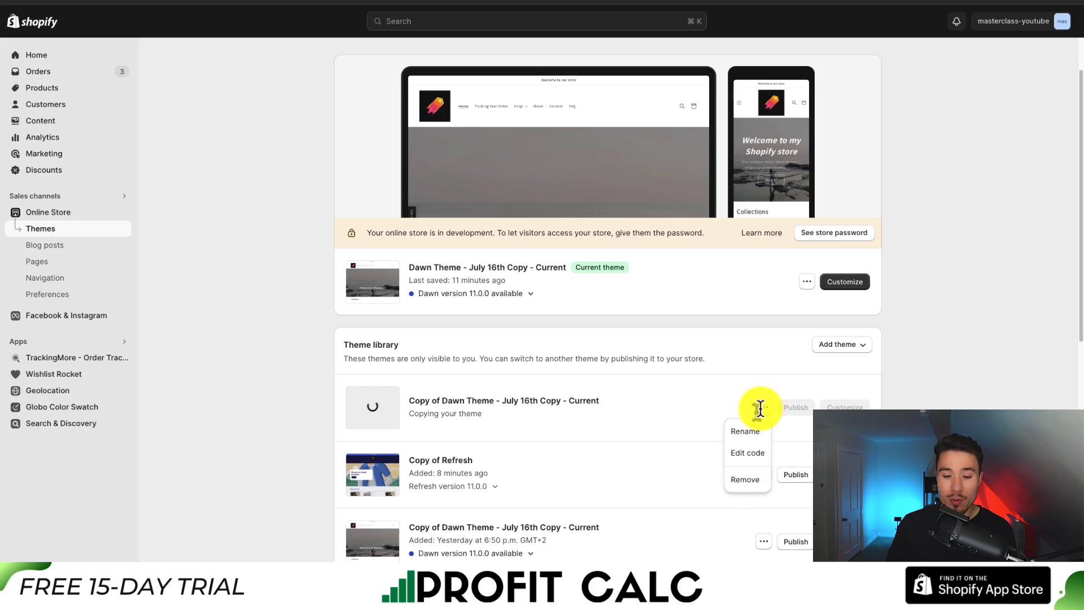
{"action": "left_click", "coordinate": [745, 430]}
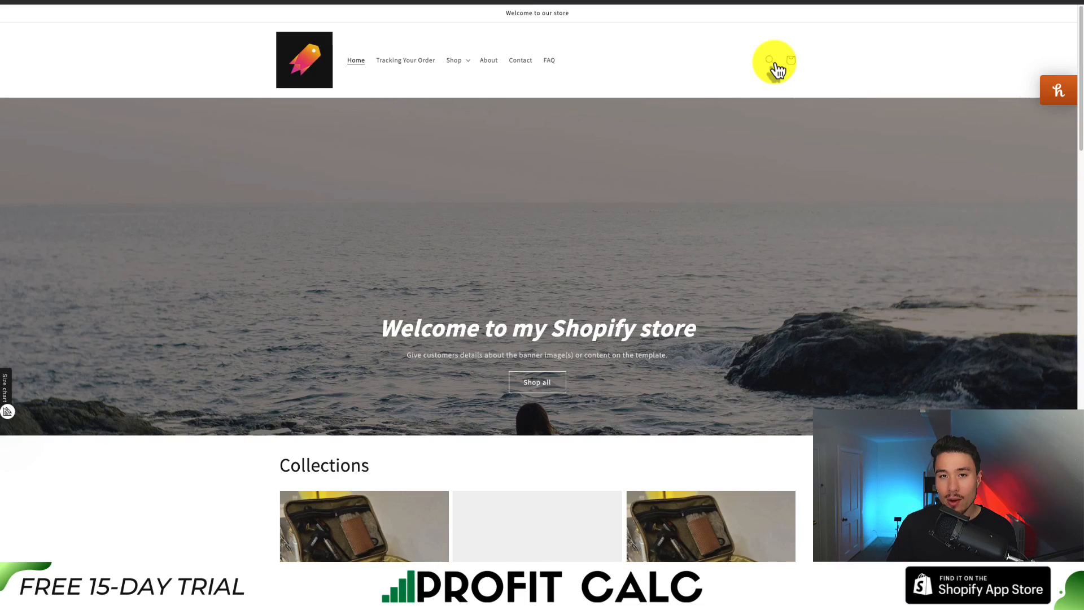
{"action": "mouse_move", "coordinate": [775, 71]}
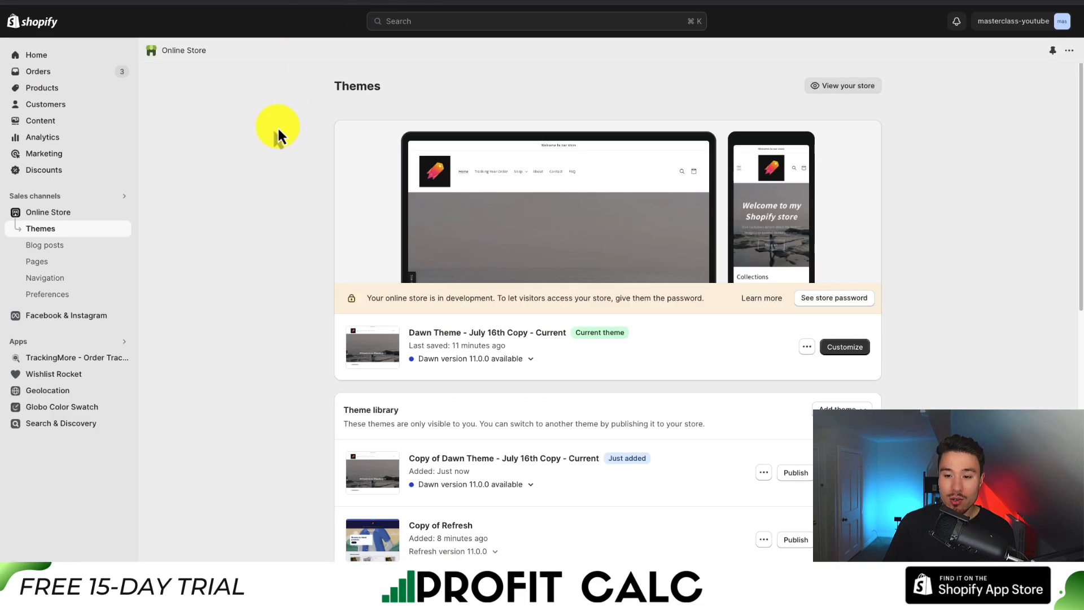
{"action": "mouse_move", "coordinate": [816, 387]}
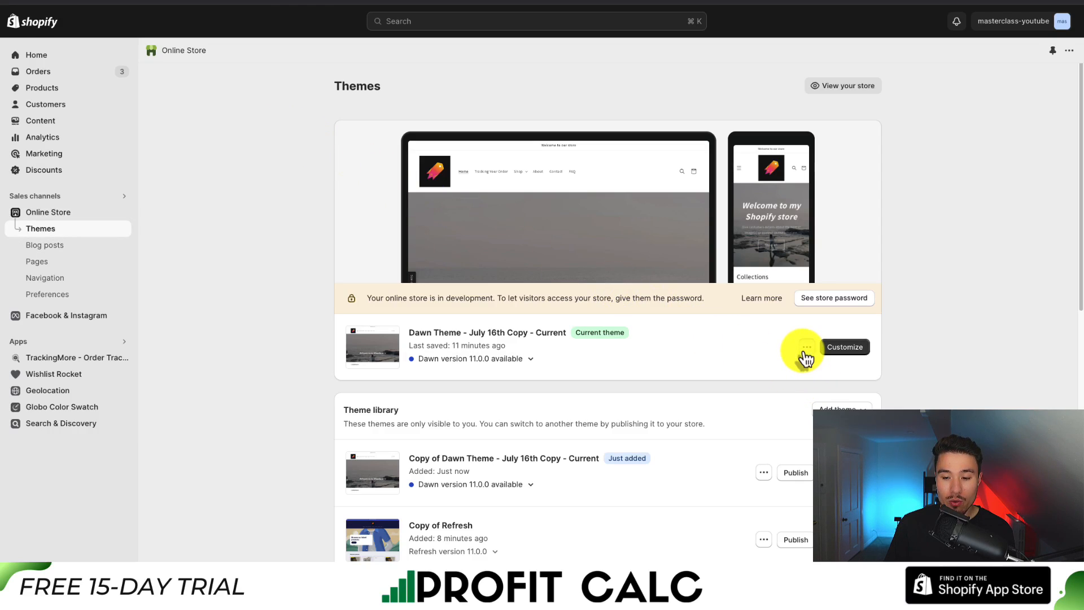
- Open Edit code for the current Dawn theme and search files for 'base.css'
{"action": "left_click", "coordinate": [805, 347]}
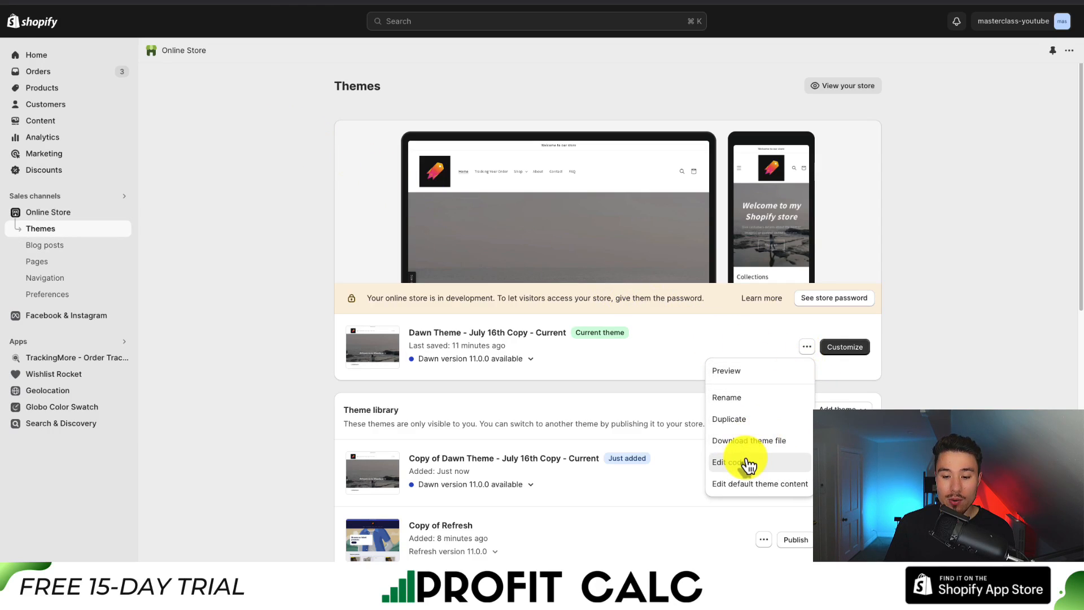
{"action": "left_click", "coordinate": [724, 462]}
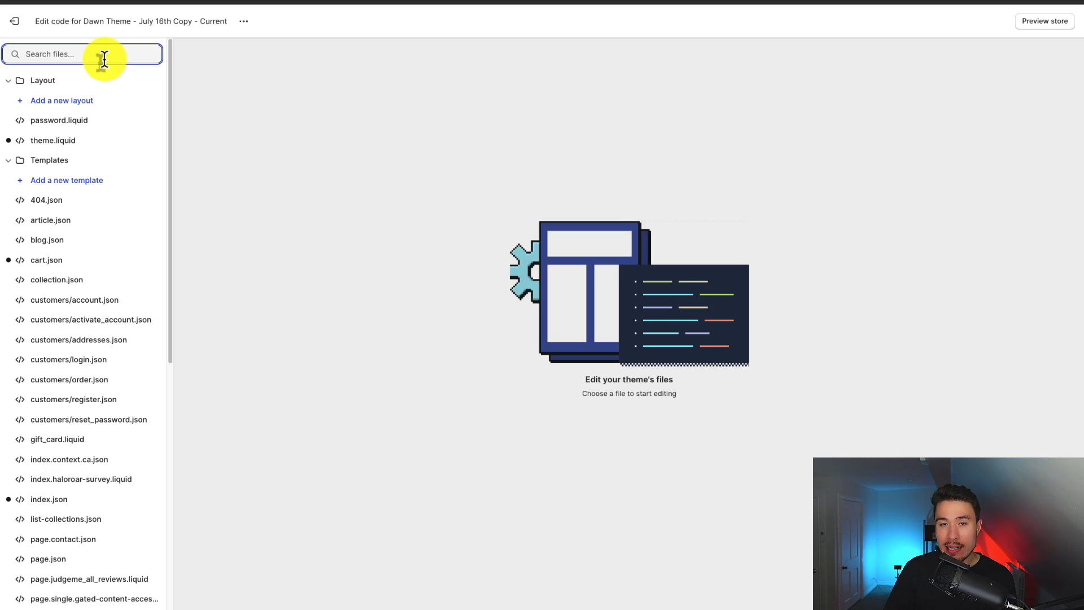
{"action": "mouse_move", "coordinate": [270, 117]}
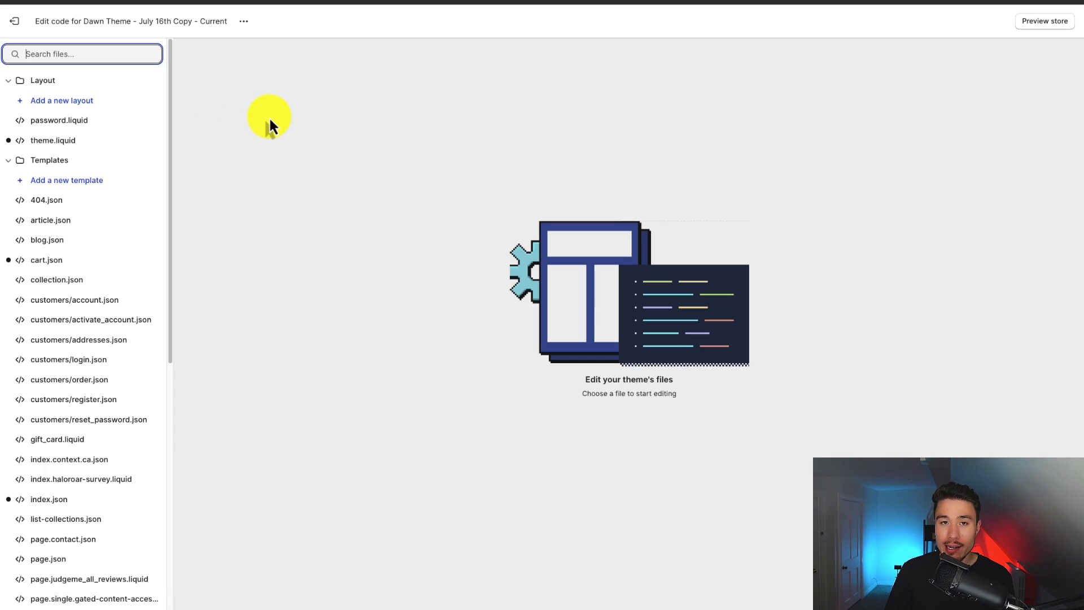
{"action": "type", "text": "b"}
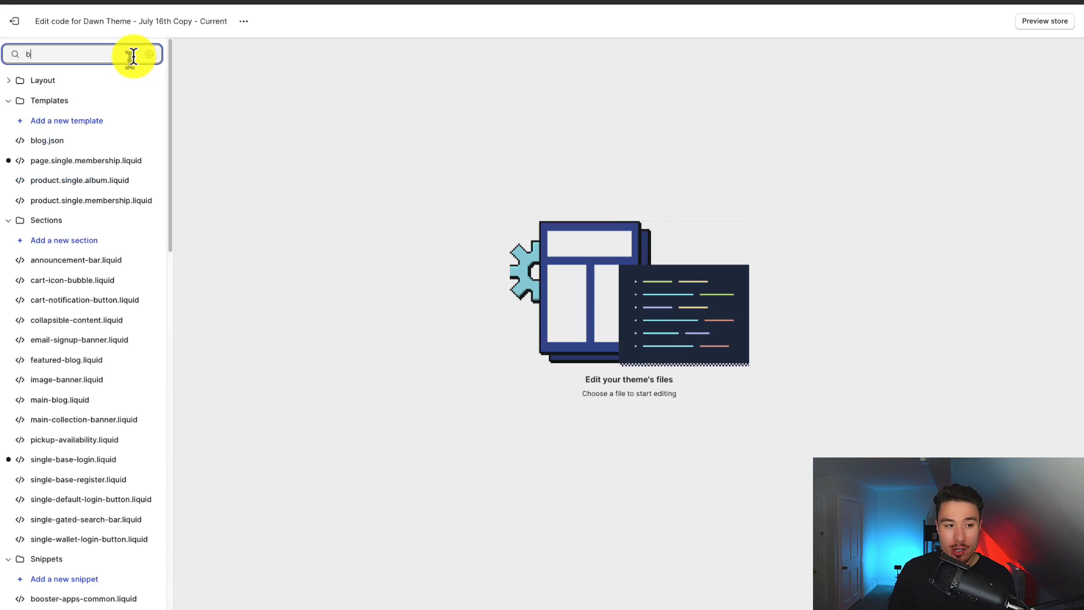
{"action": "type", "text": "base.css"}
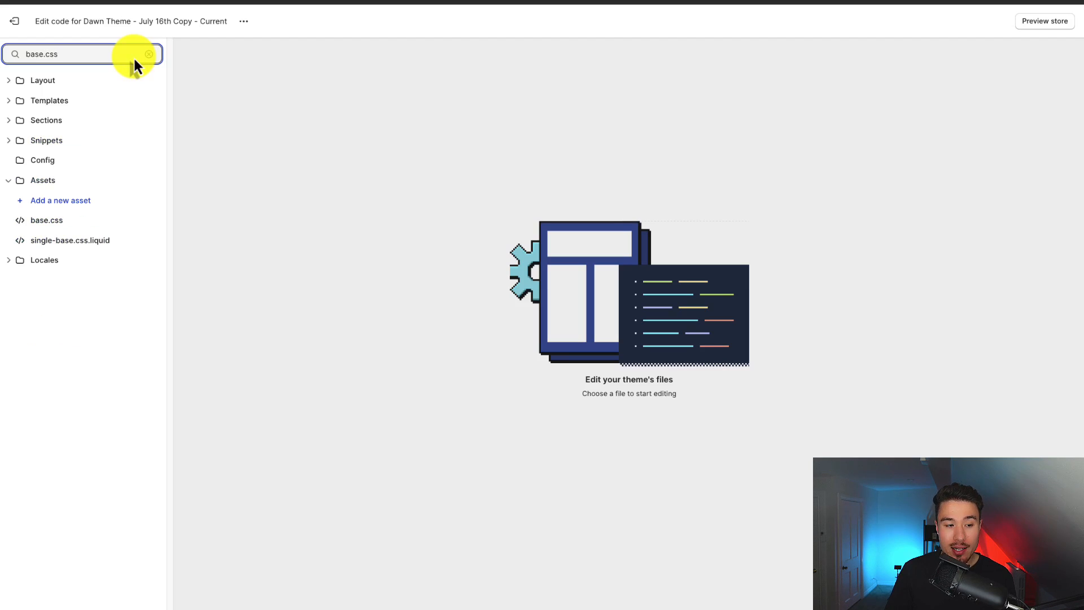
{"action": "mouse_move", "coordinate": [58, 185]}
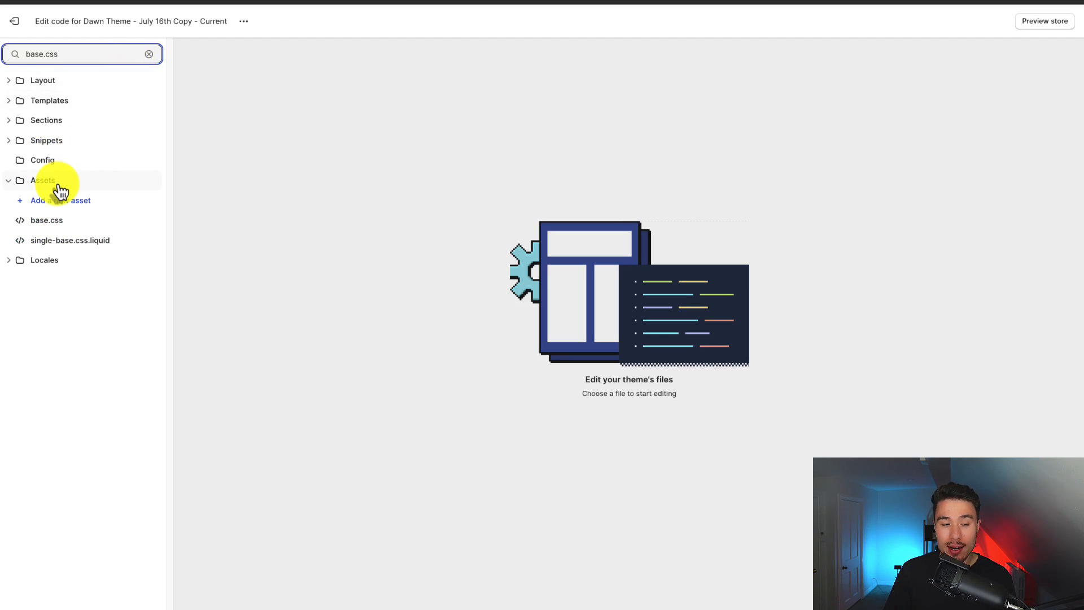
- Open base.css from Assets and scroll to its final empty line
{"action": "left_click", "coordinate": [46, 220]}
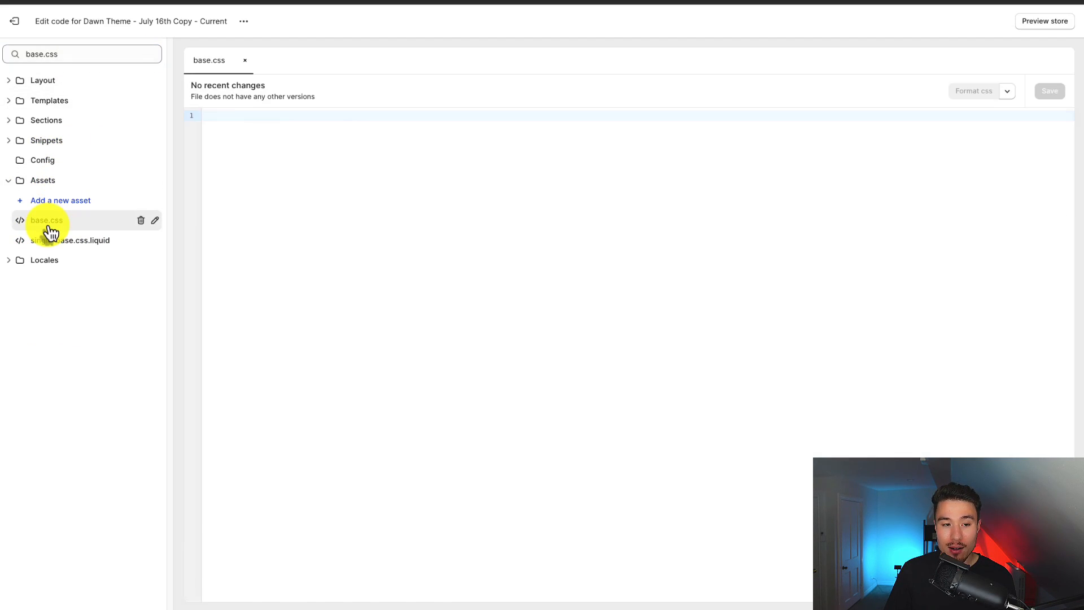
{"action": "left_click", "coordinate": [46, 220]}
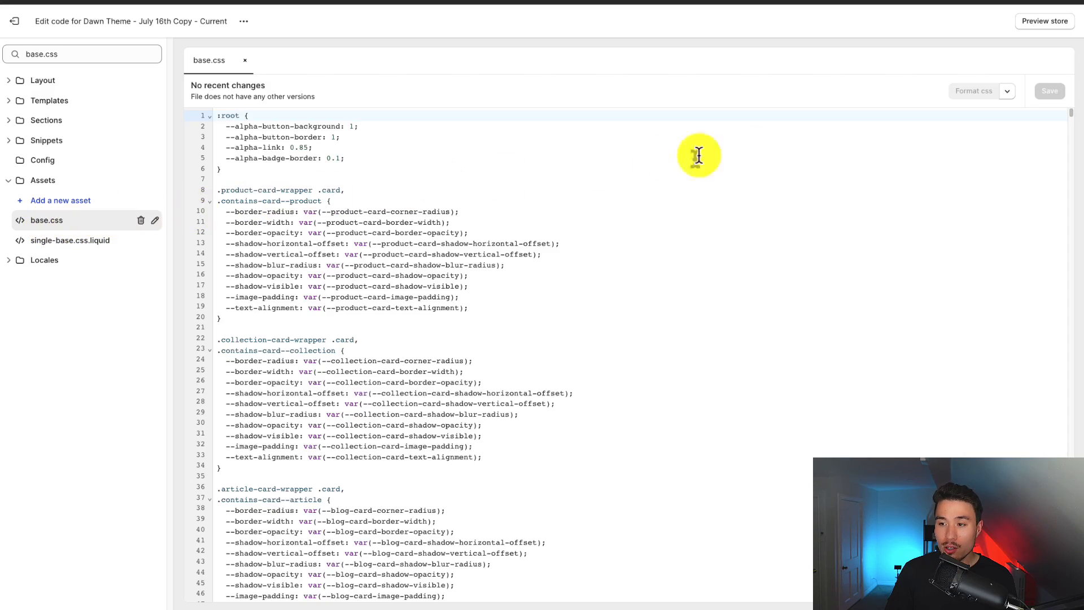
{"action": "scroll", "scroll_direction": "down", "scroll_amount": 3}
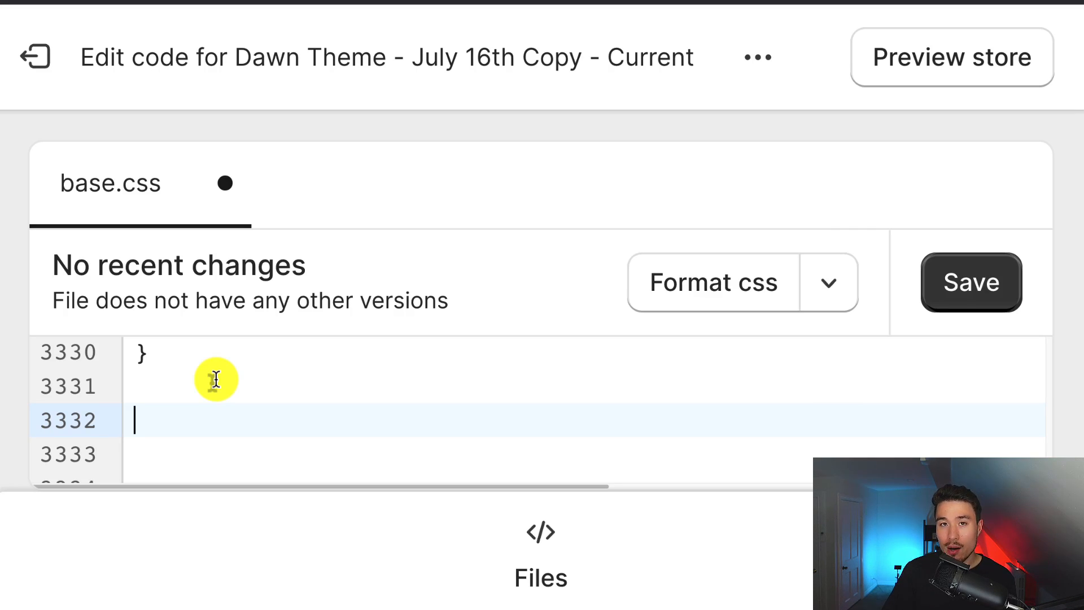
{"action": "mouse_move", "coordinate": [200, 190]}
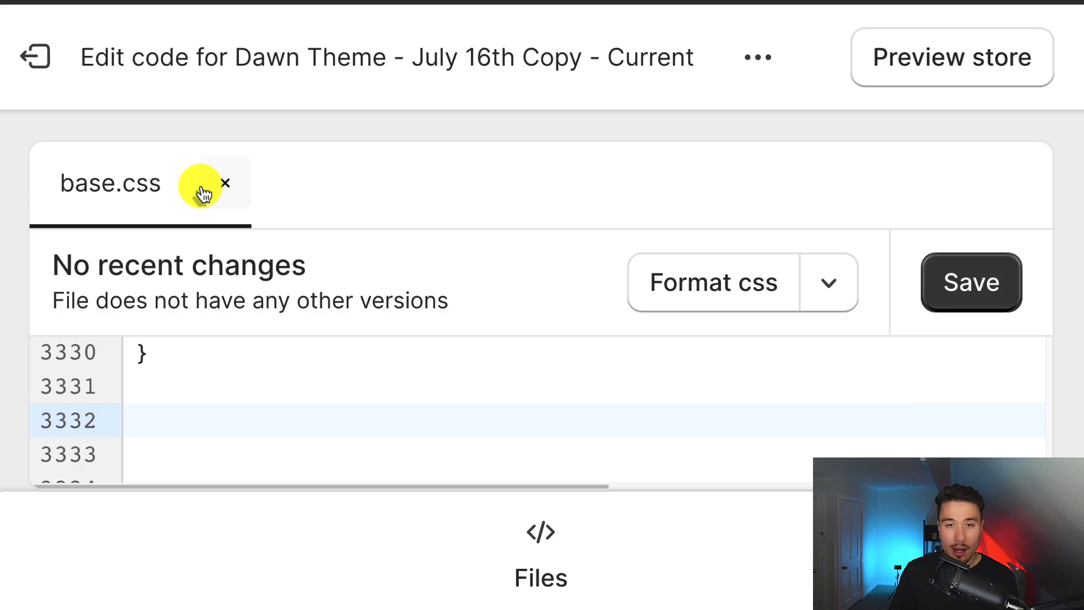
- Append '.header__icon--search { display: none !important }' at the end of base.css
{"action": "type", "text": ".h"}
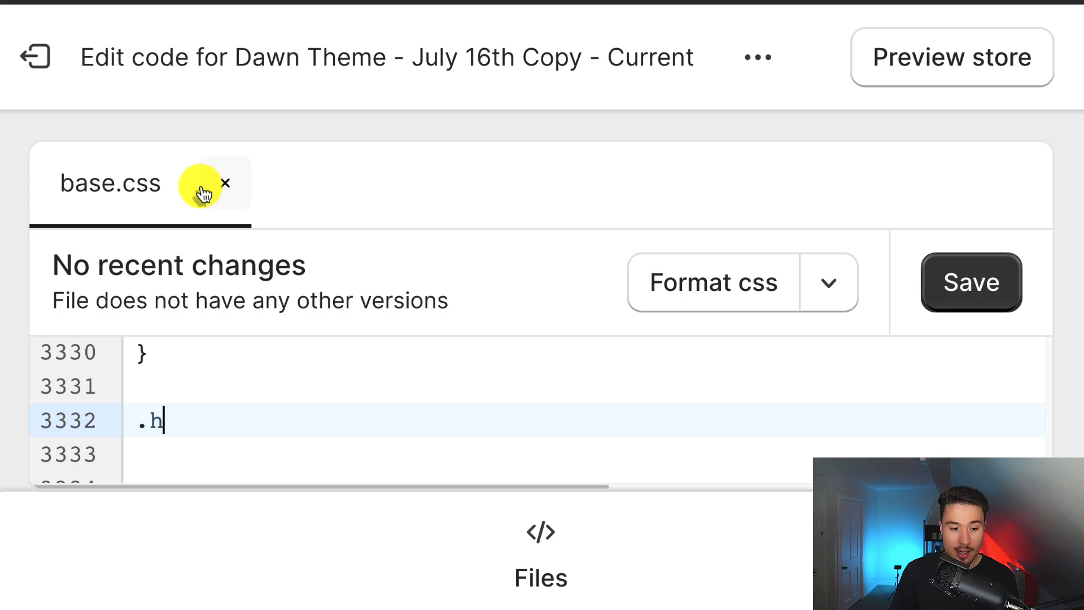
{"action": "type", "text": "eader__i"}
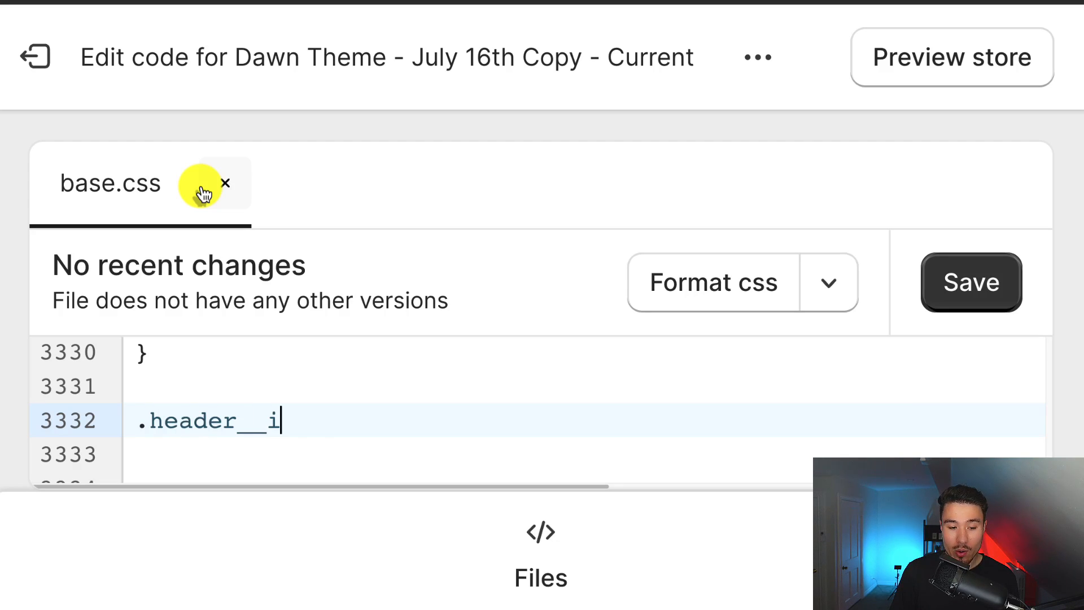
{"action": "type", "text": "con--sear"}
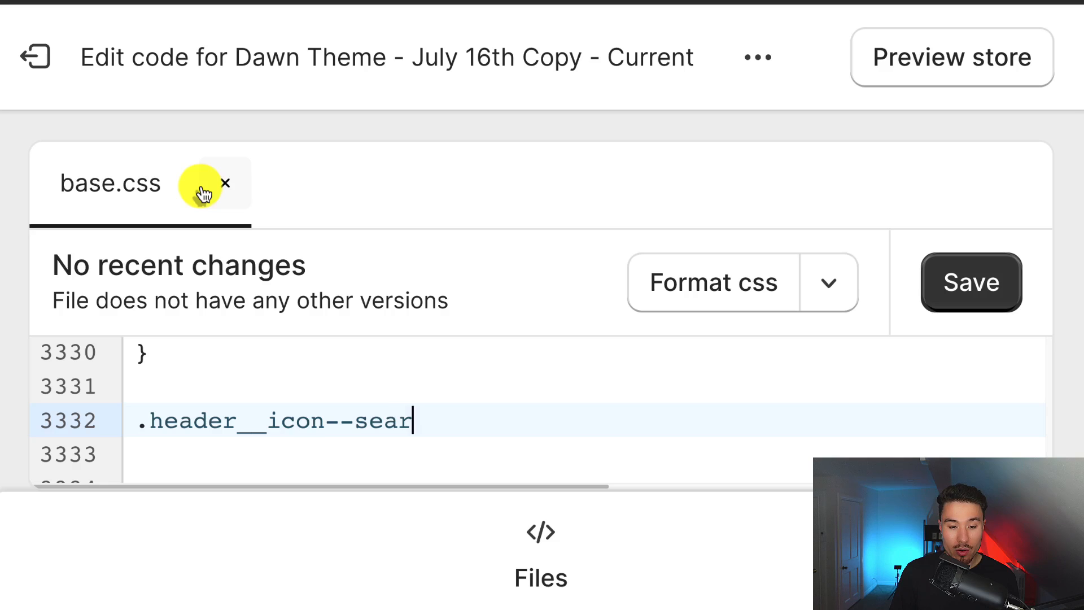
{"action": "type", "text": "ch {}"}
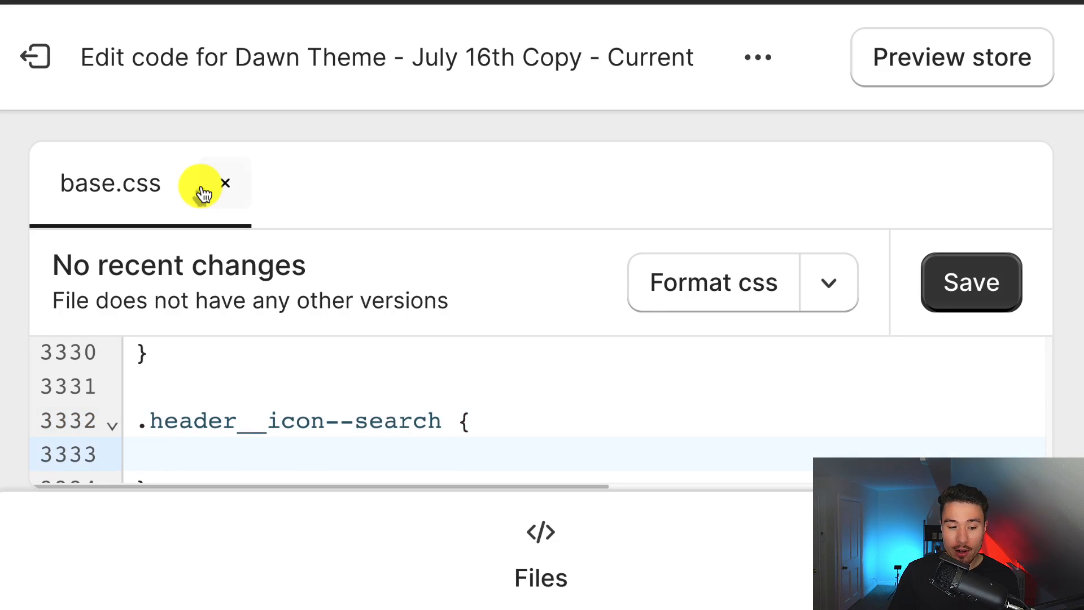
{"action": "left_click", "coordinate": [173, 423]}
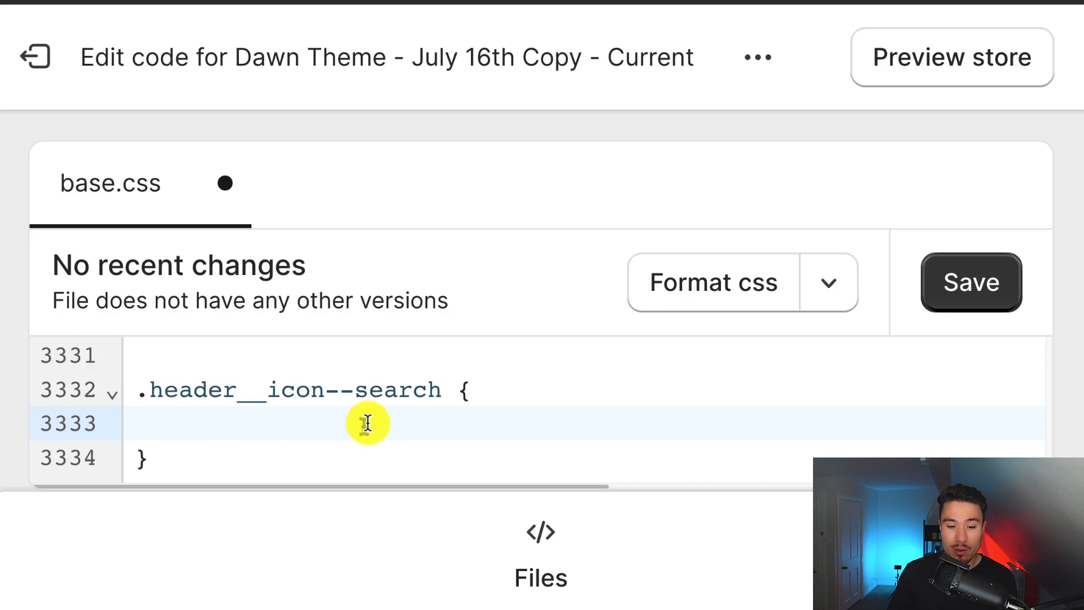
{"action": "type", "text": "d"}
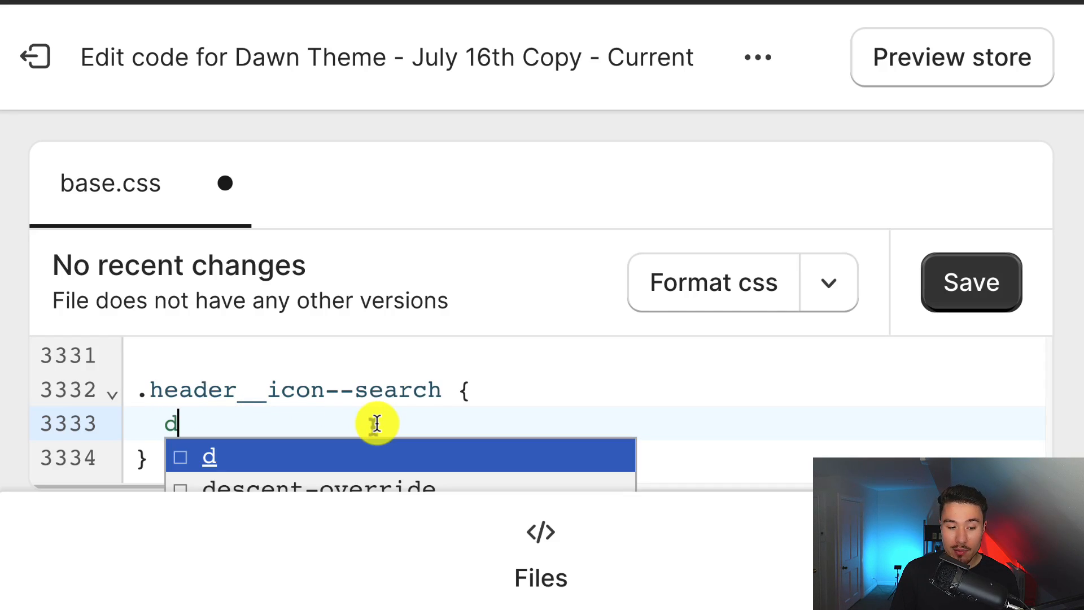
{"action": "type", "text": "display: none;"}
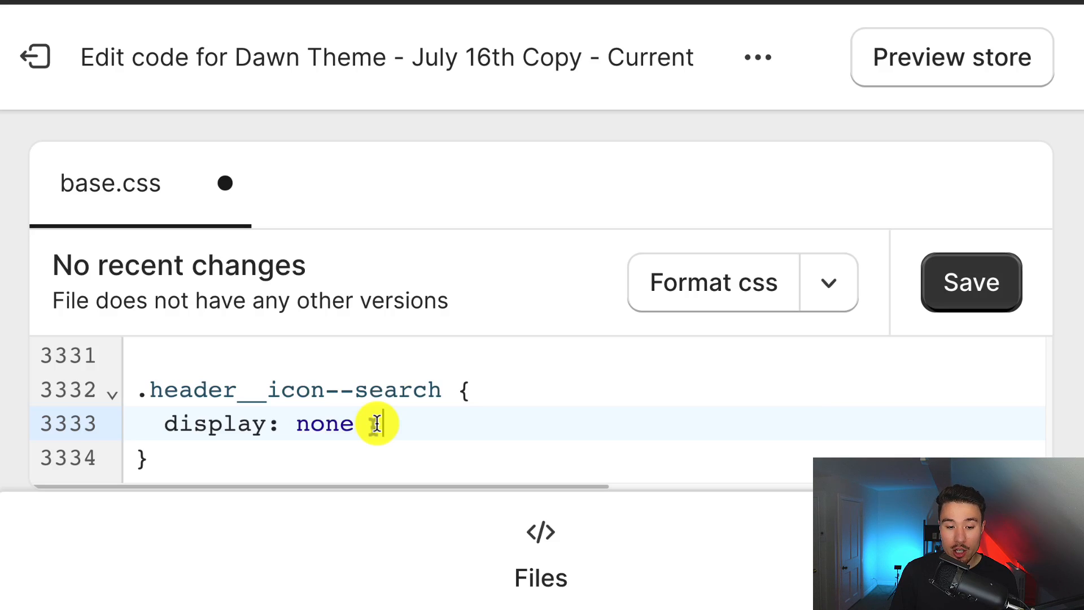
{"action": "type", "text": "!important"}
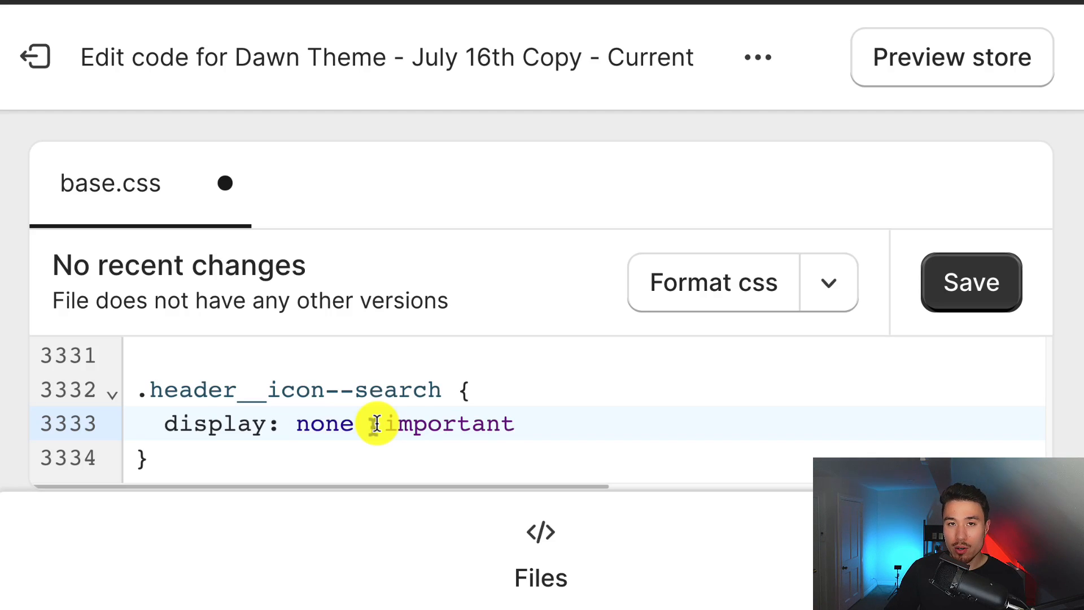
{"action": "left_click", "coordinate": [515, 423]}
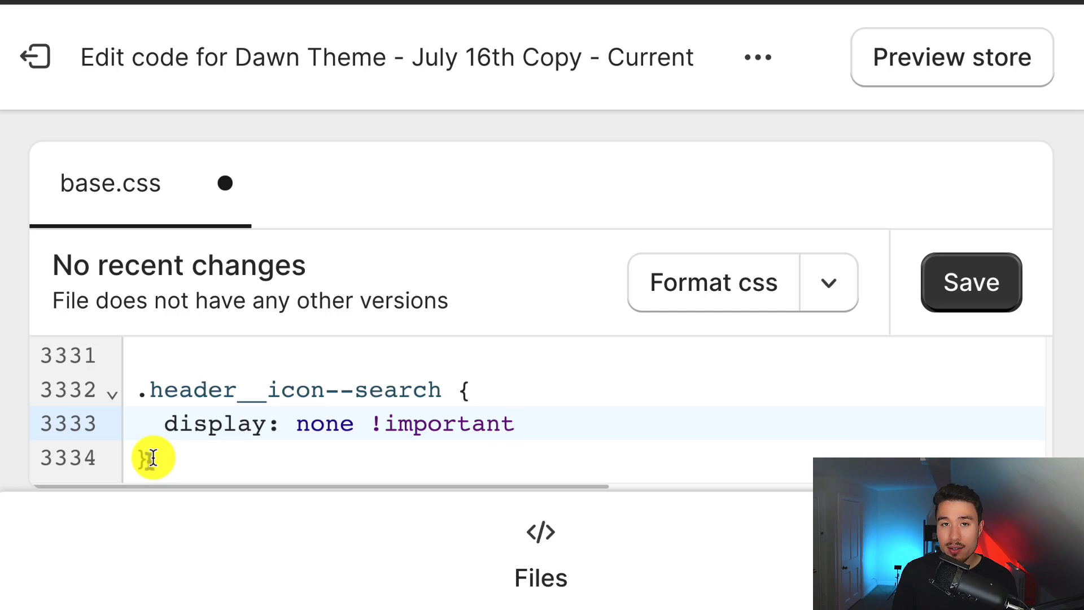
{"action": "left_click", "coordinate": [515, 423]}
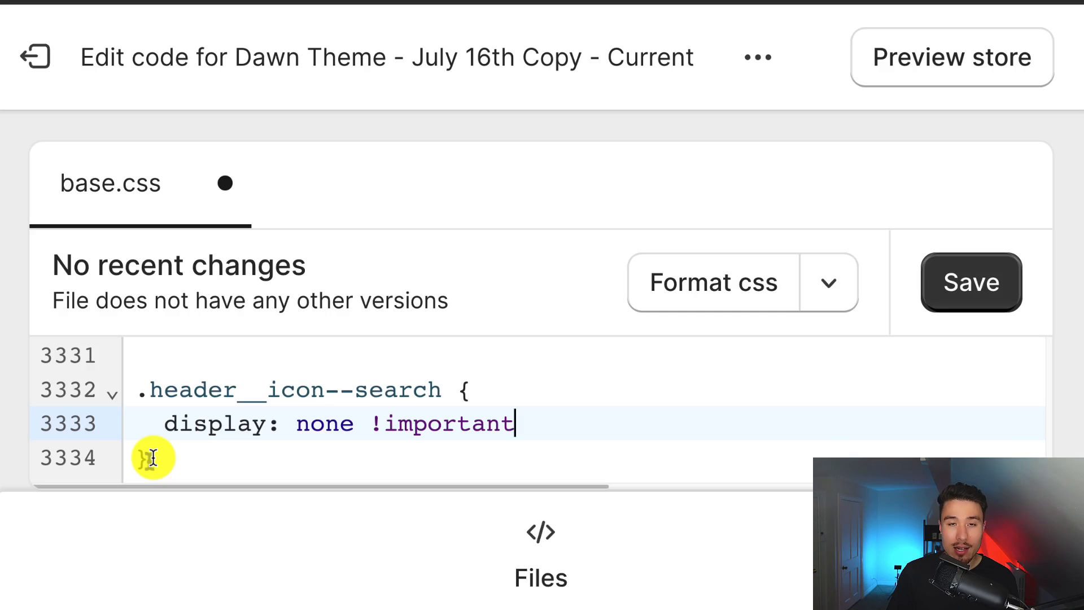
- Save the edited base.css stylesheet
{"action": "left_click", "coordinate": [970, 282]}
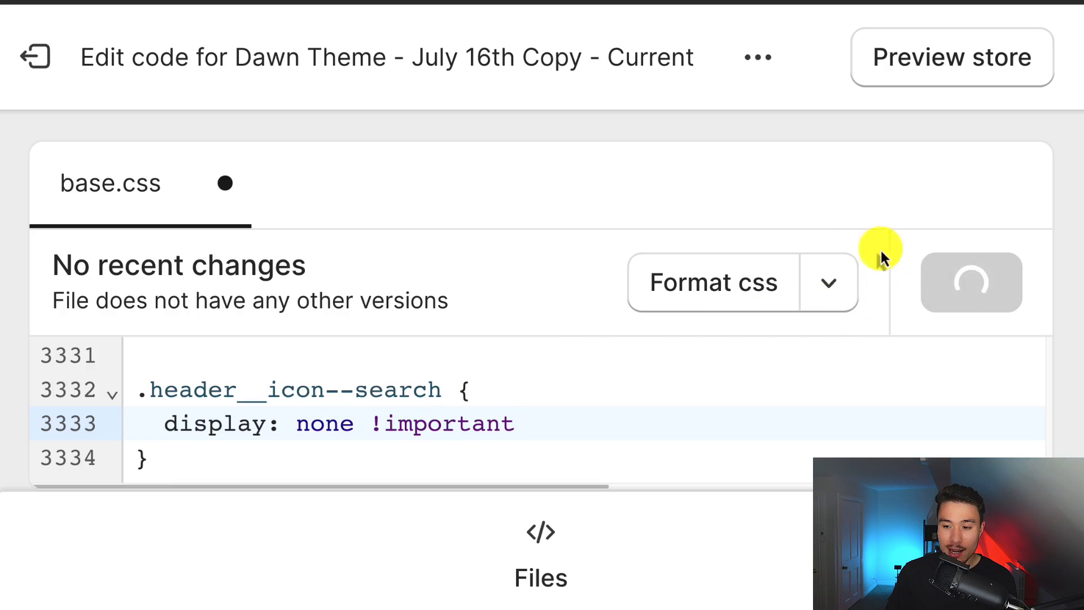
{"action": "mouse_move", "coordinate": [746, 154]}
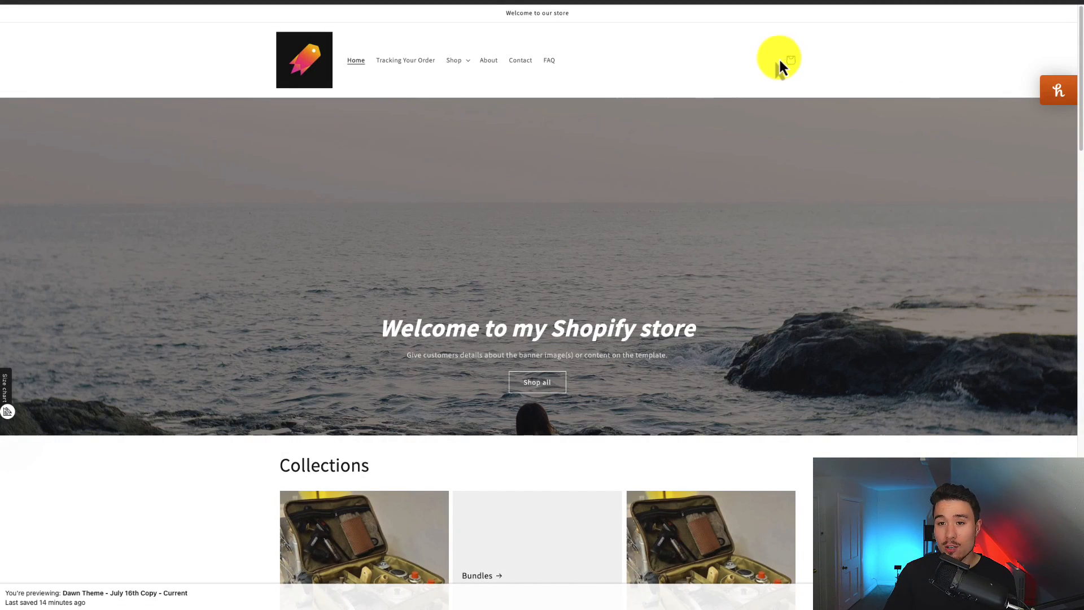
{"action": "mouse_move", "coordinate": [800, 57]}
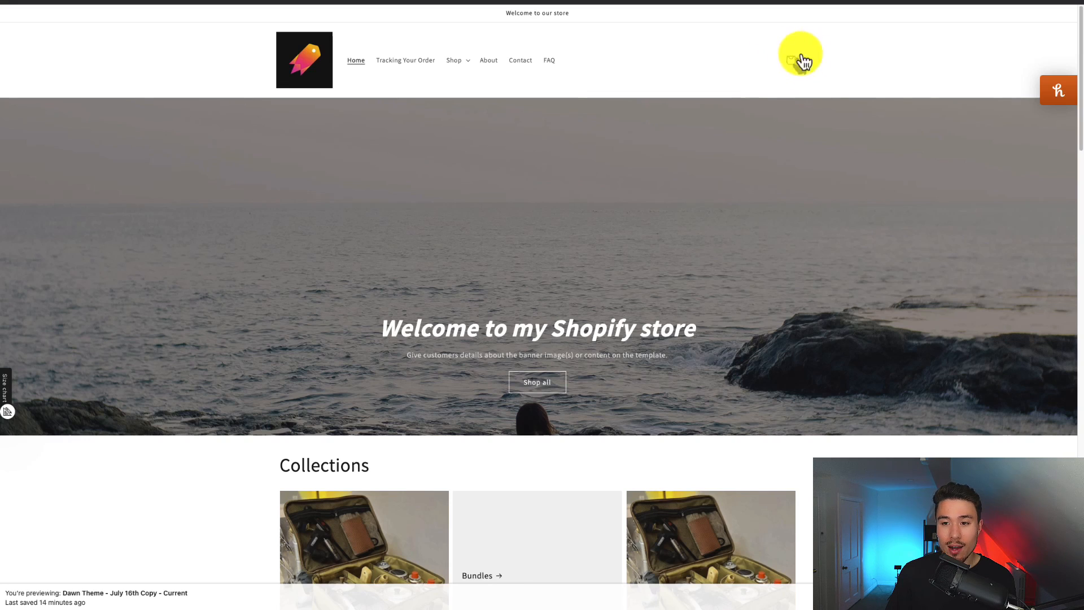
{"action": "mouse_move", "coordinate": [719, 62]}
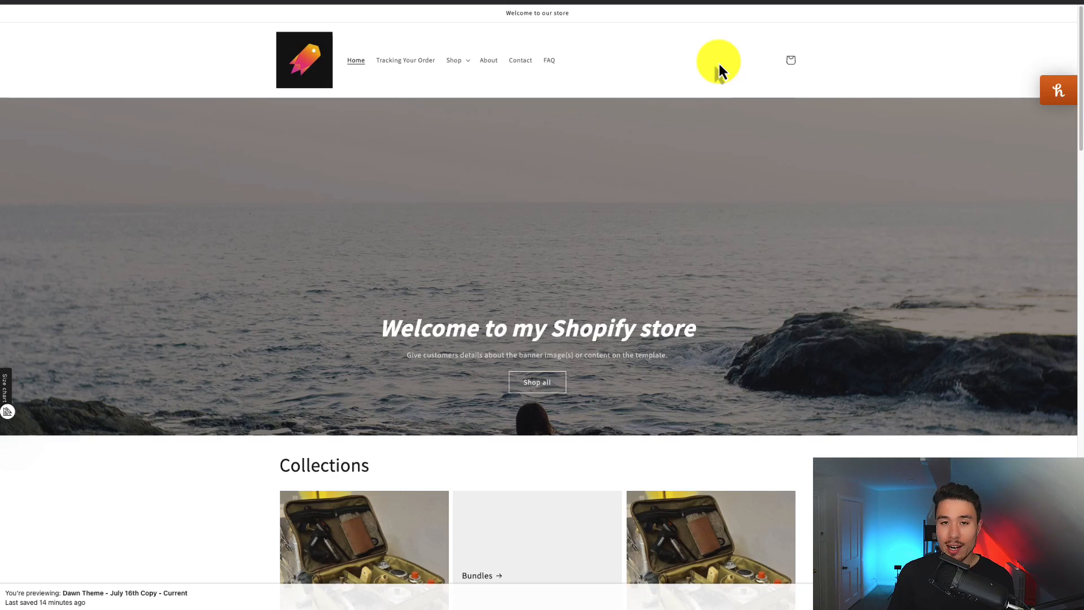
{"action": "mouse_move", "coordinate": [684, 62]}
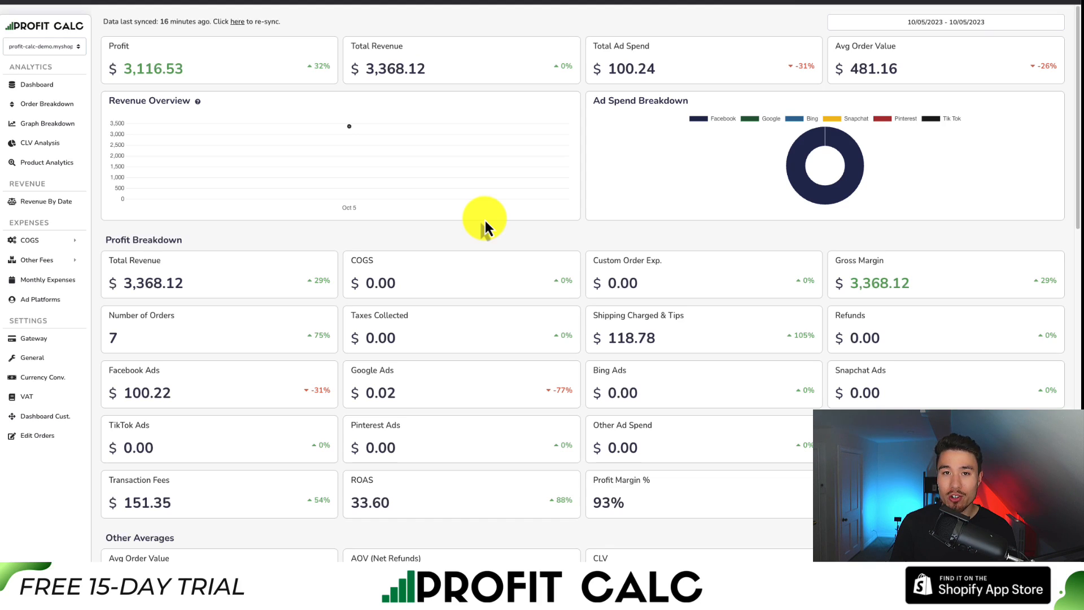
- Set the Profit Calc date range to 09/29/2023–10/05/2023 and scroll through the metrics
{"action": "left_click", "coordinate": [945, 21]}
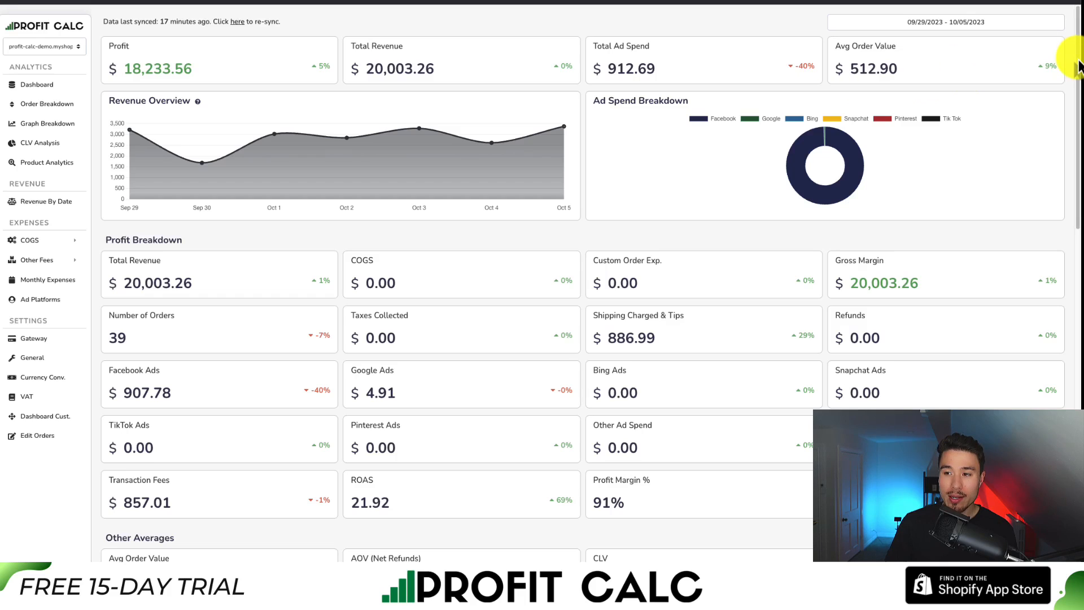
{"action": "scroll", "scroll_direction": "down", "scroll_amount": 3}
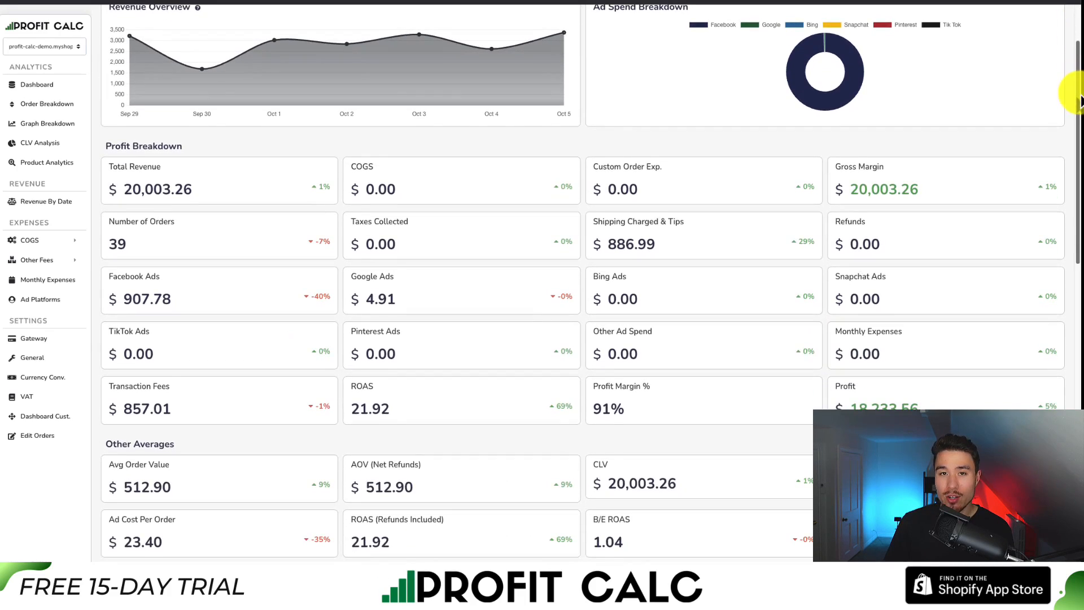
{"action": "scroll", "scroll_direction": "down", "scroll_amount": 3}
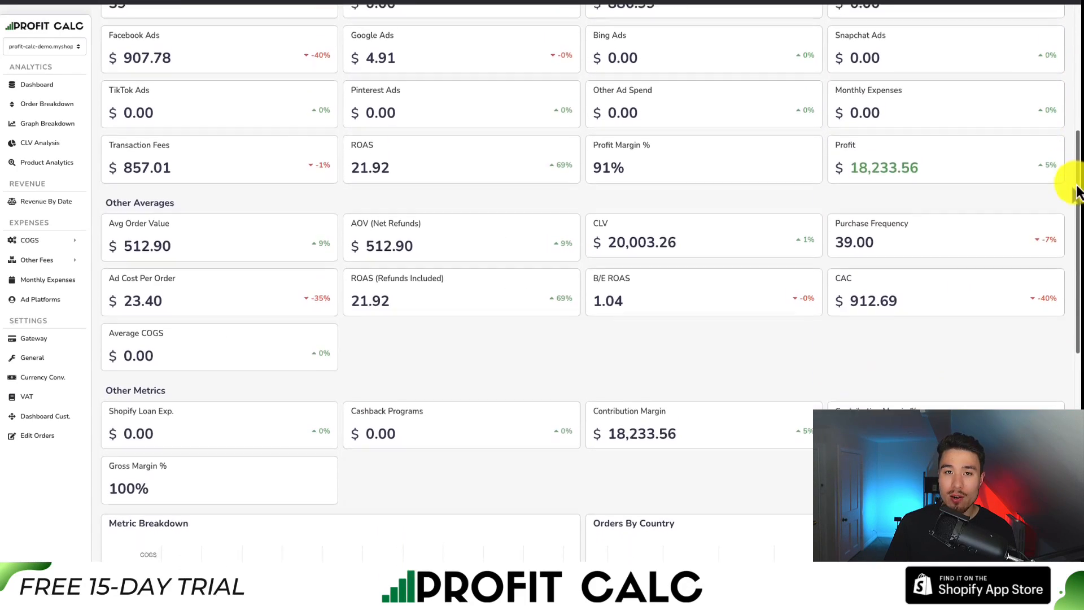
{"action": "scroll", "scroll_direction": "down", "scroll_amount": 3}
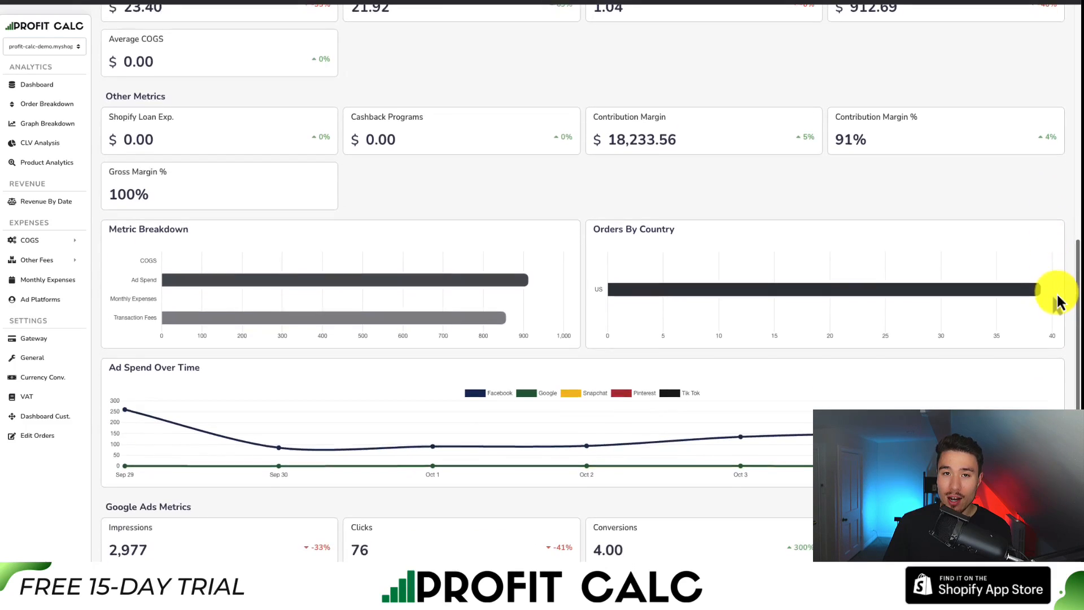
{"action": "scroll", "scroll_direction": "down", "scroll_amount": 3}
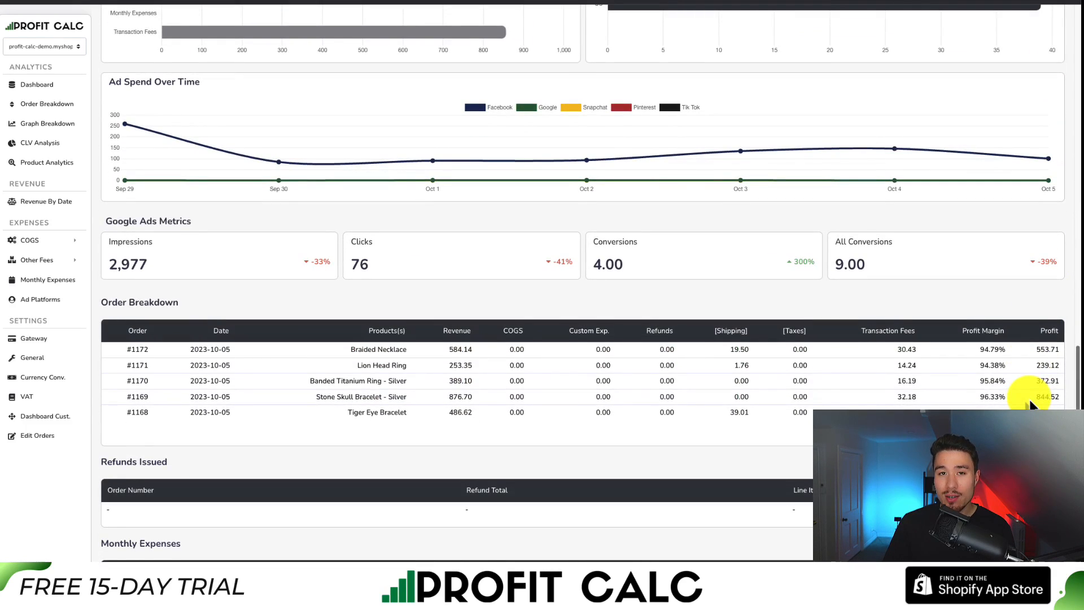
{"action": "scroll", "scroll_direction": "up", "scroll_amount": 3}
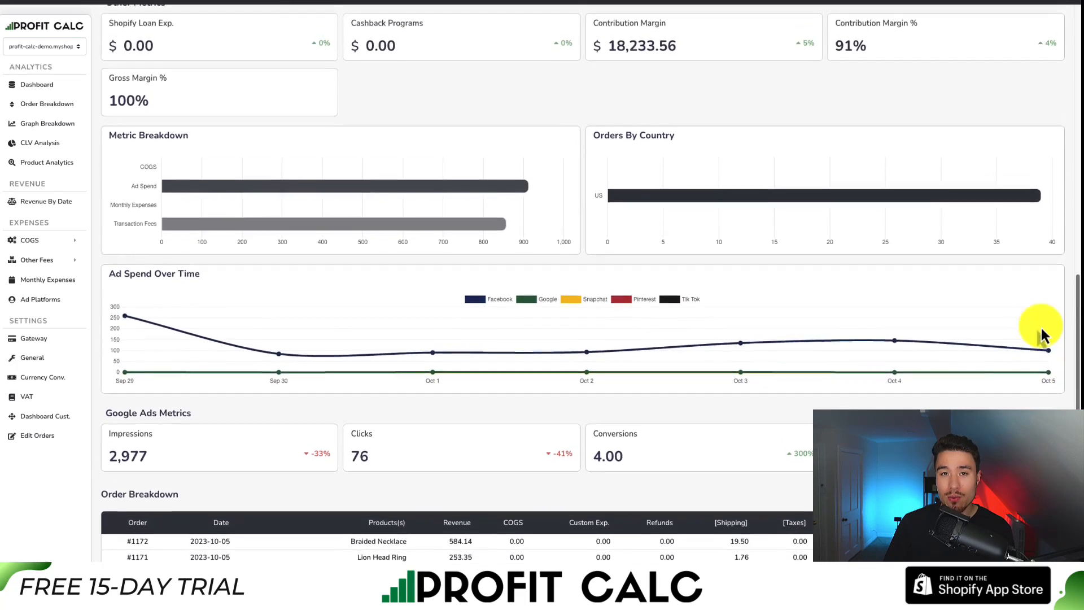
{"action": "scroll", "scroll_direction": "up", "scroll_amount": 3}
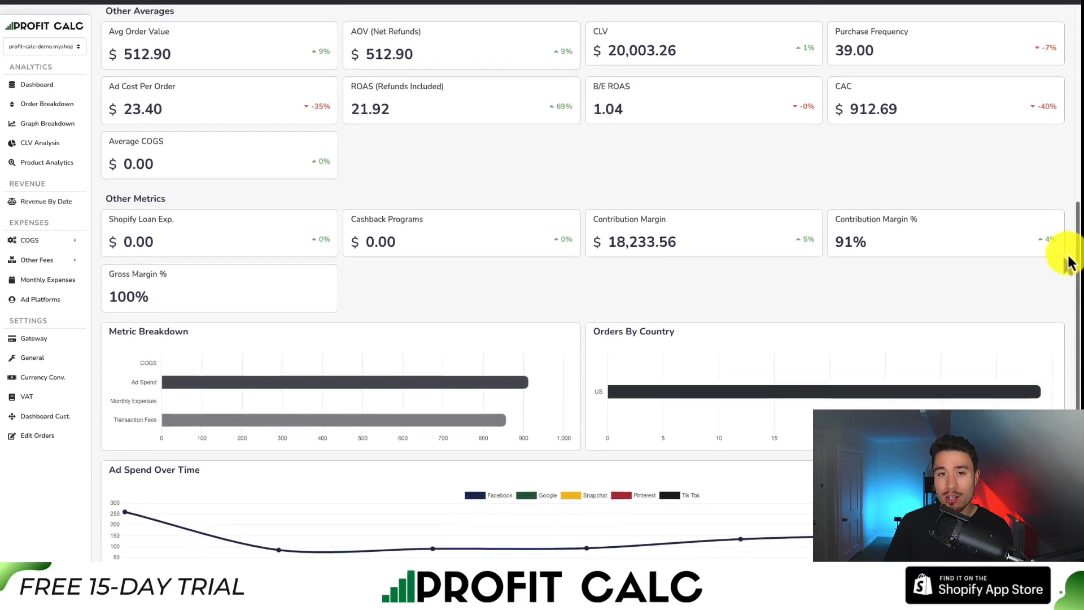
{"action": "scroll", "scroll_direction": "up", "scroll_amount": 3}
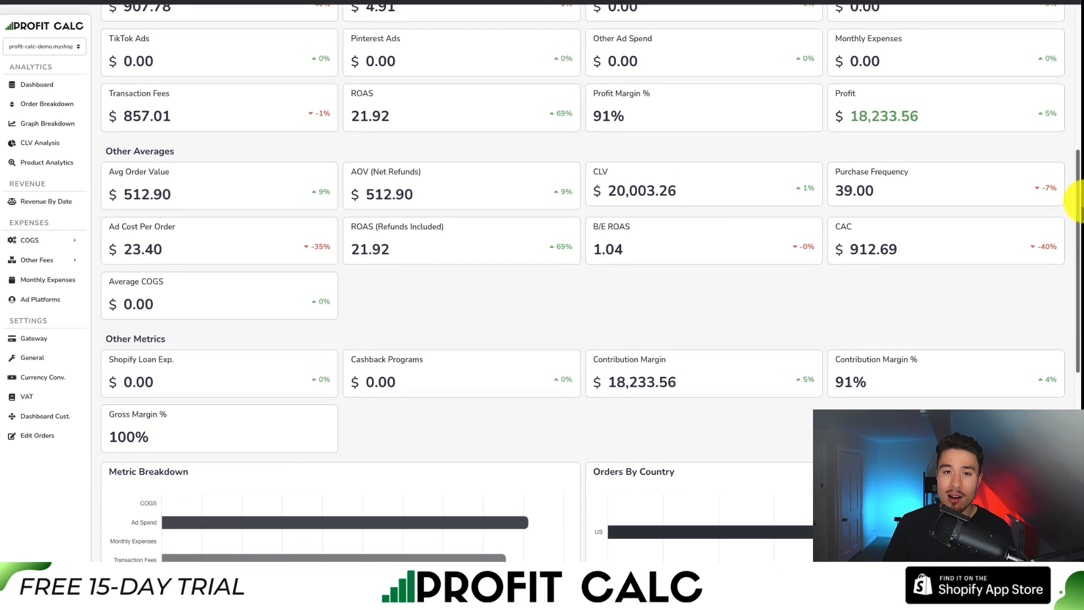
{"action": "scroll", "scroll_direction": "up", "scroll_amount": 3}
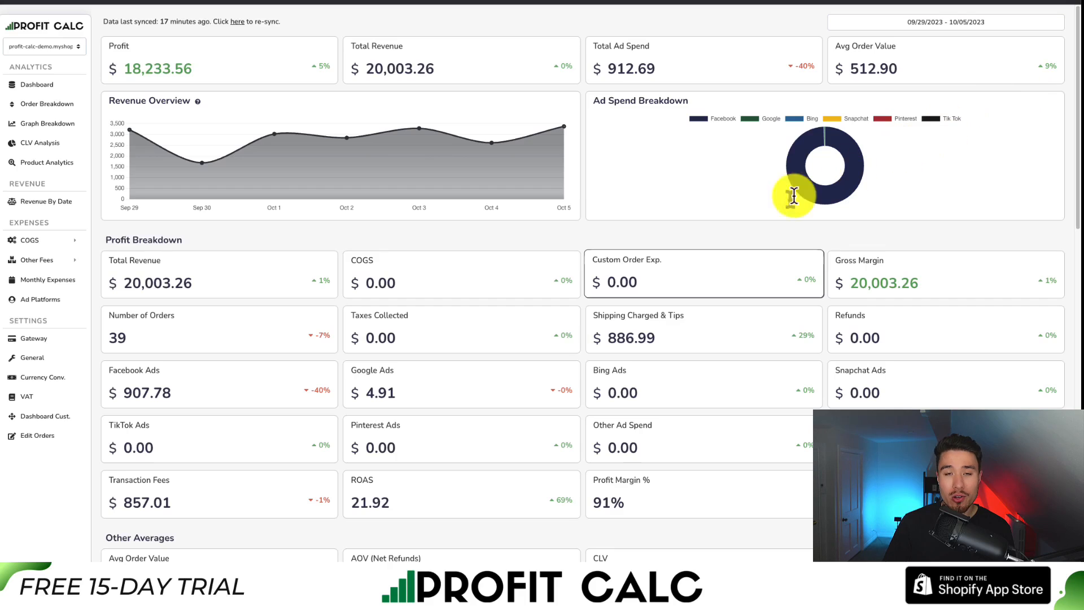
{"action": "mouse_move", "coordinate": [599, 284]}
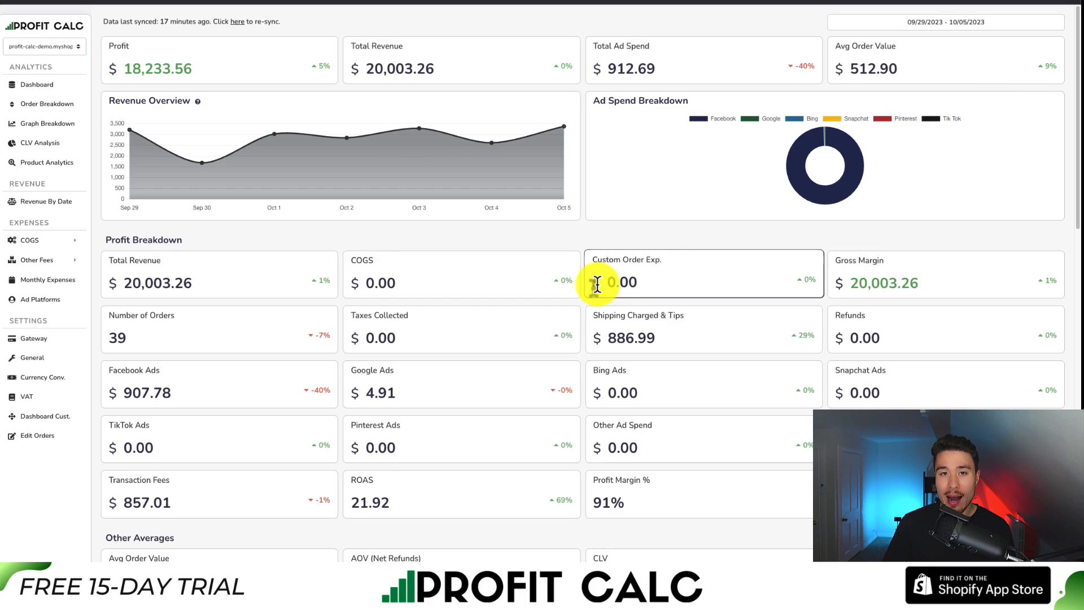